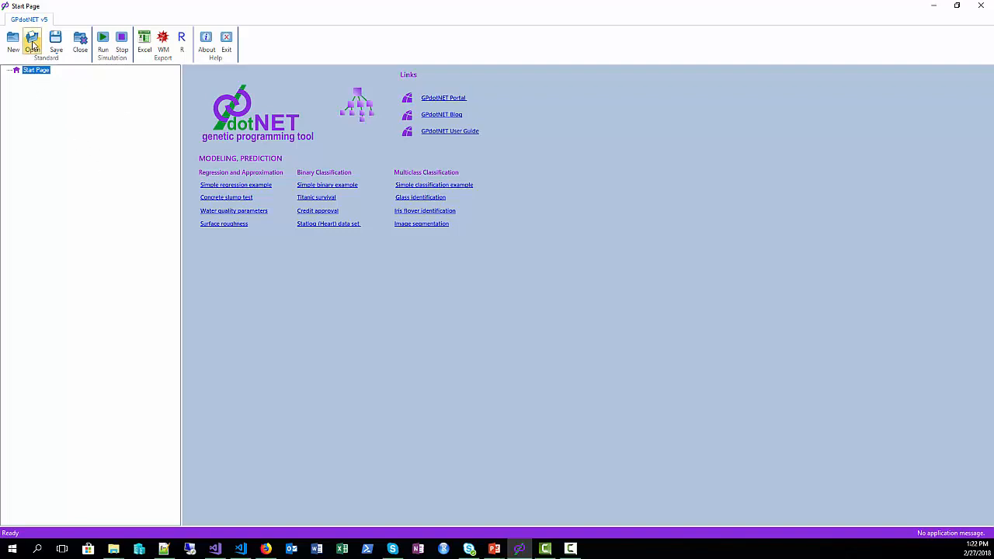
Step: Open ConcreteSlumpProject.gpa from the Desktop to show its concrete slump data
{"action": "left_click", "coordinate": [32, 40]}
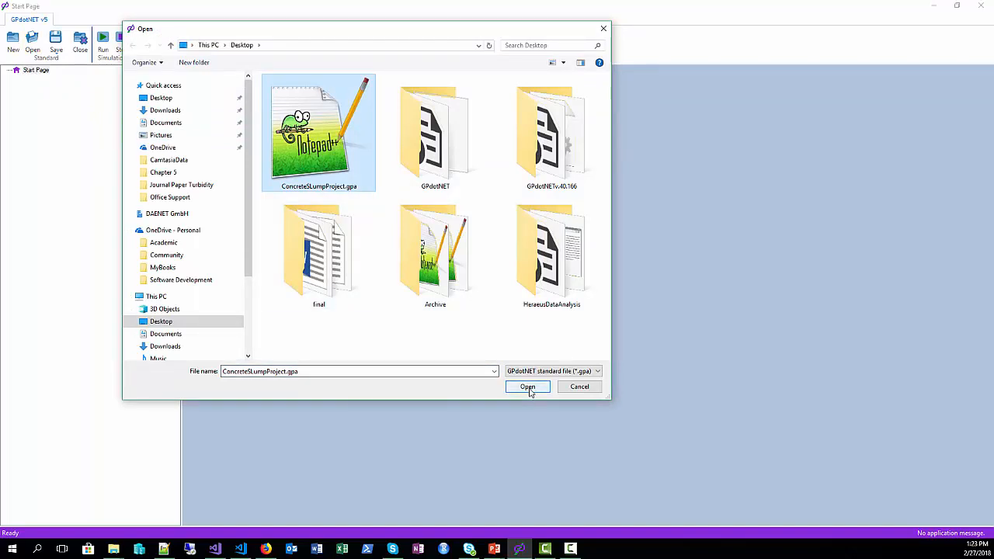
{"action": "left_click", "coordinate": [528, 387]}
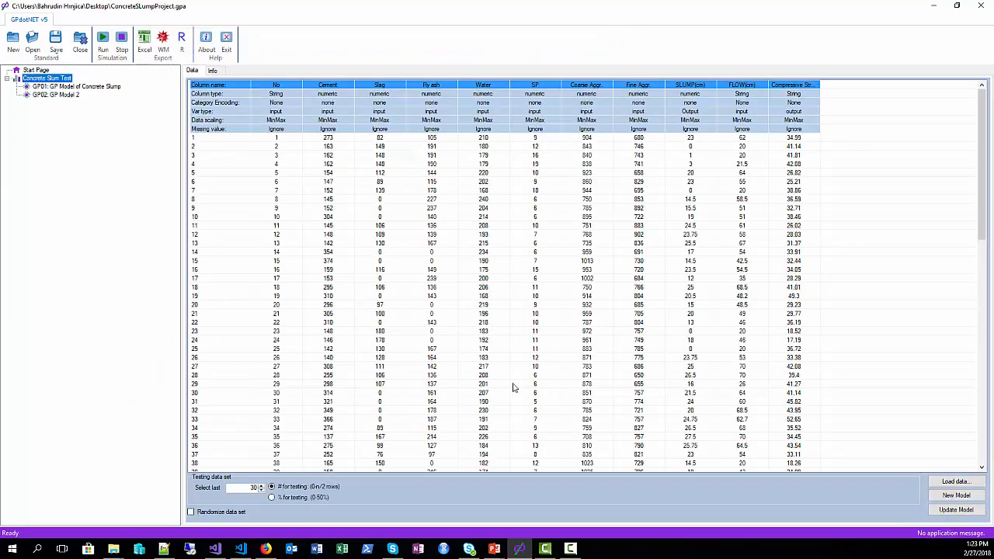
Step: Select GP02 GP Model 2 and export it to an Excel workbook saved as 'GPModel 02'
{"action": "left_click", "coordinate": [56, 95]}
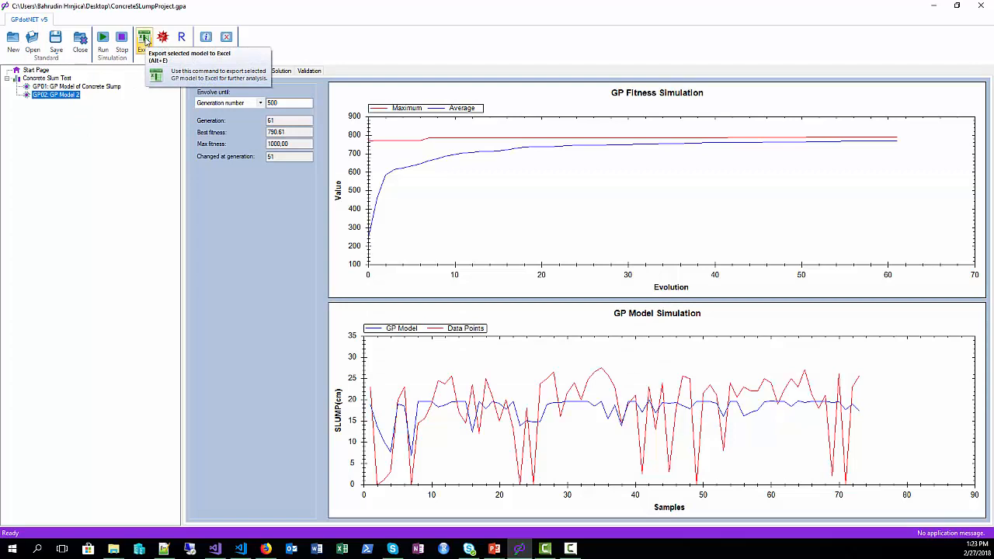
{"action": "left_click", "coordinate": [143, 37]}
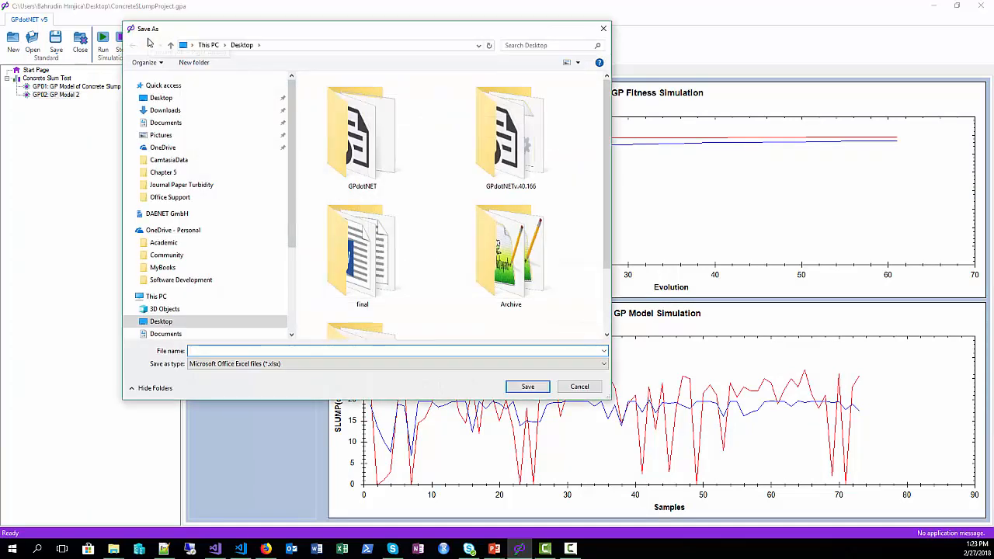
{"action": "left_click", "coordinate": [396, 351]}
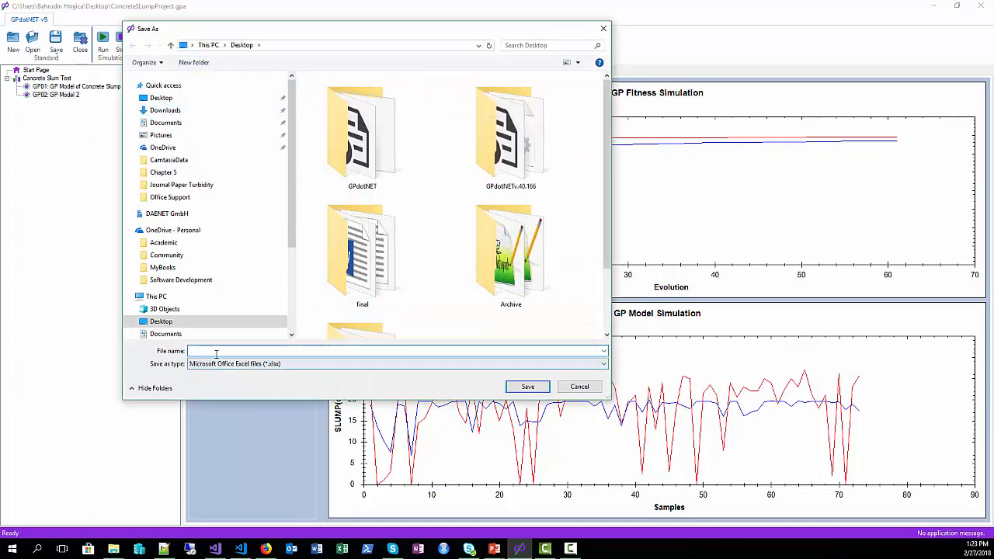
{"action": "left_click", "coordinate": [396, 351]}
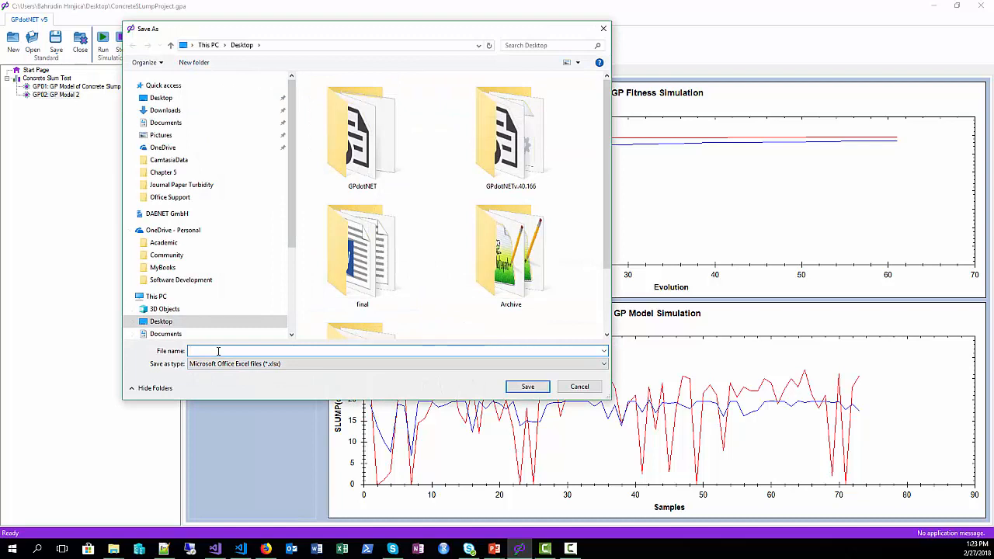
{"action": "type", "text": "GPModel"}
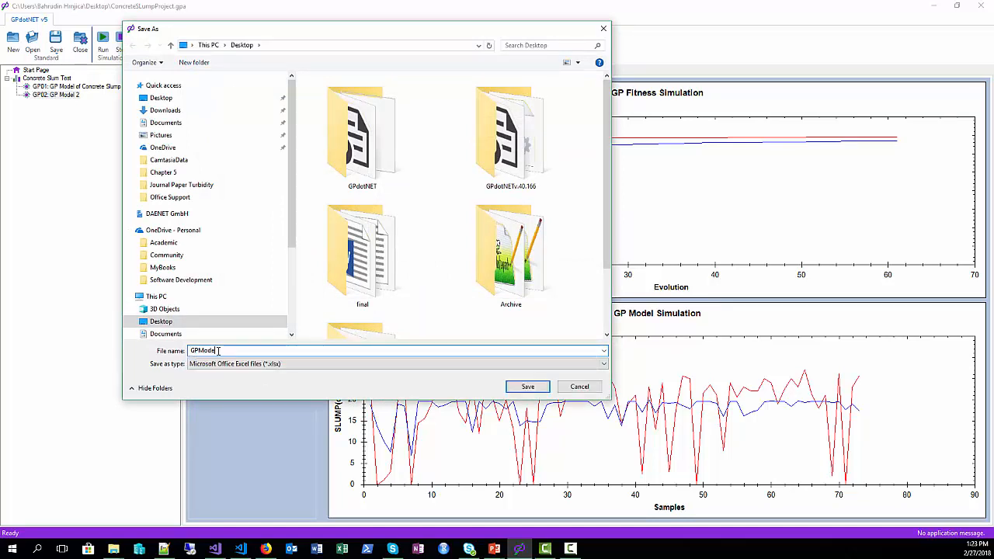
{"action": "type", "text": "2"}
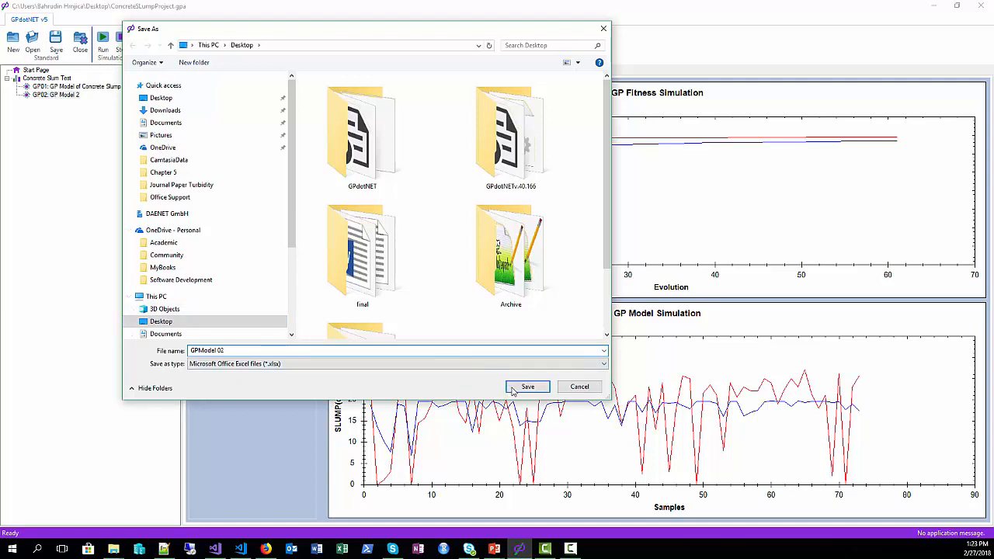
{"action": "left_click", "coordinate": [529, 387]}
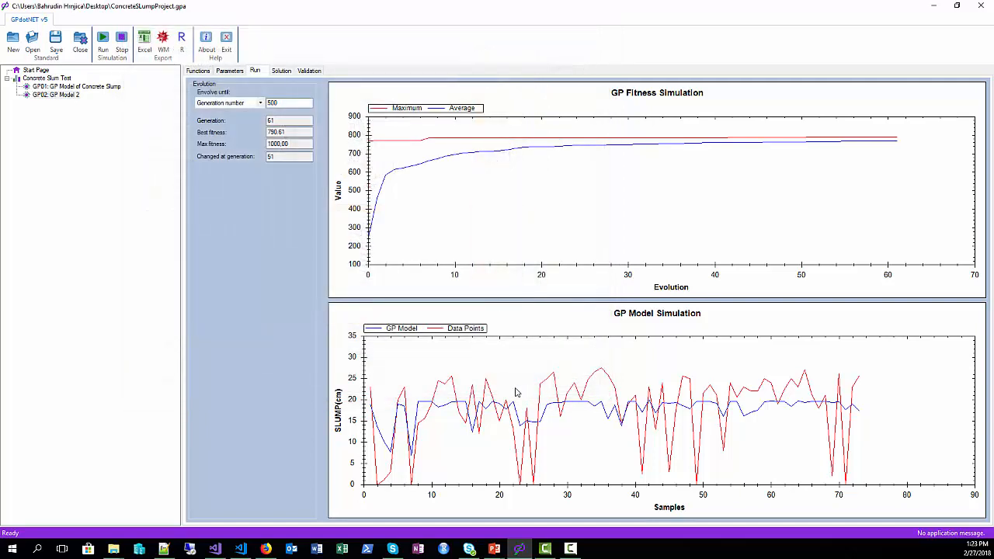
Step: Open GPModel 02.xlsx and scroll through the rows of its TESTING DATA sheet
{"action": "left_click", "coordinate": [56, 95]}
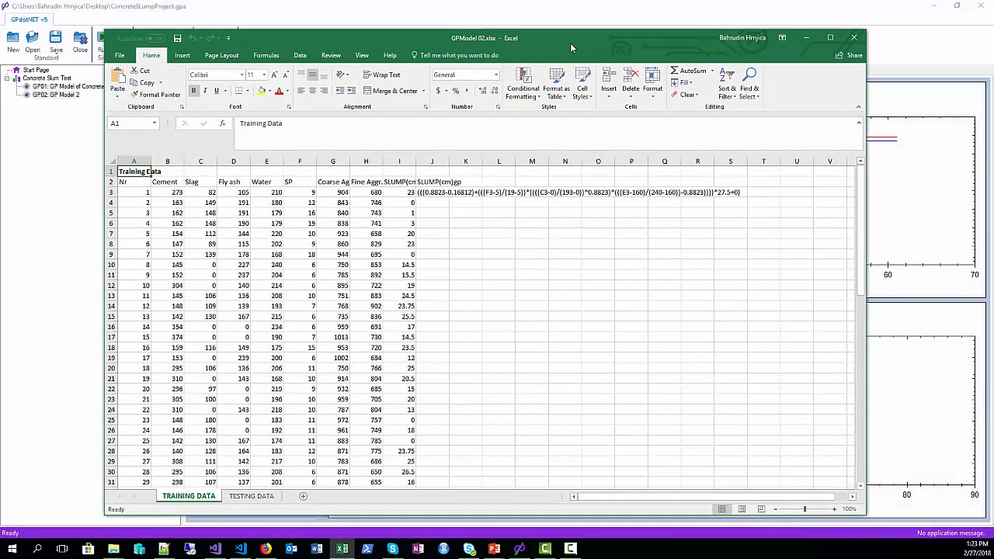
{"action": "mouse_move", "coordinate": [236, 261]}
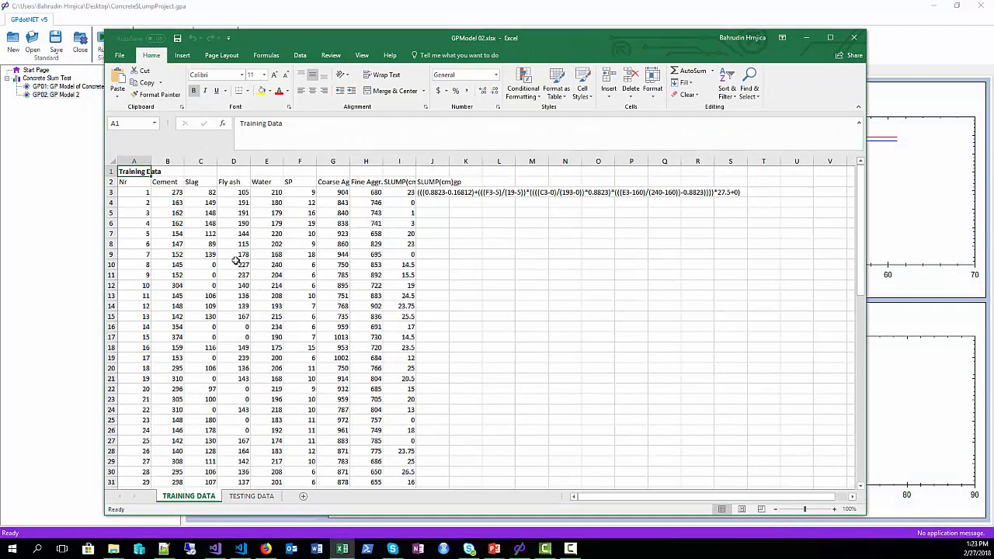
{"action": "left_click", "coordinate": [498, 366]}
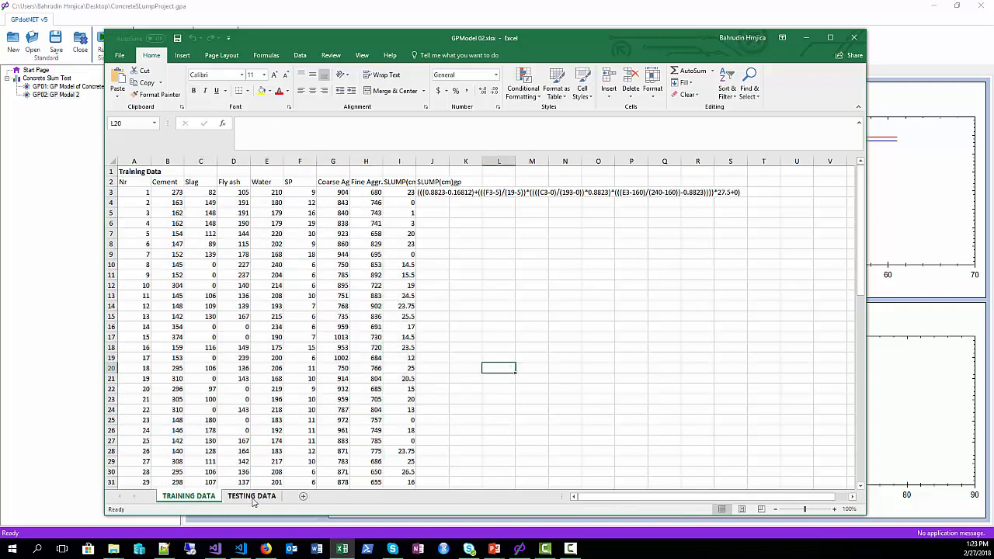
{"action": "left_click", "coordinate": [251, 495]}
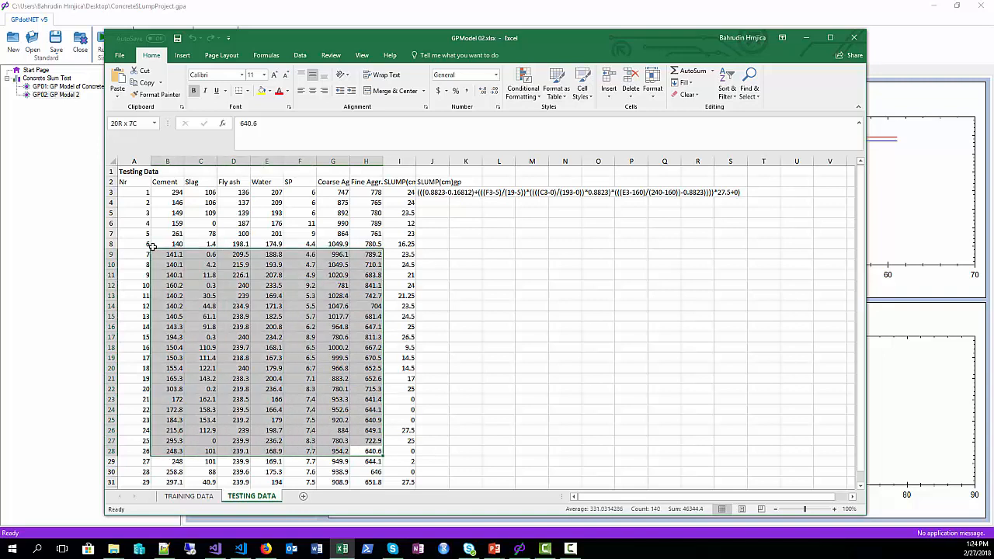
{"action": "scroll", "scroll_direction": "down", "scroll_amount": 3}
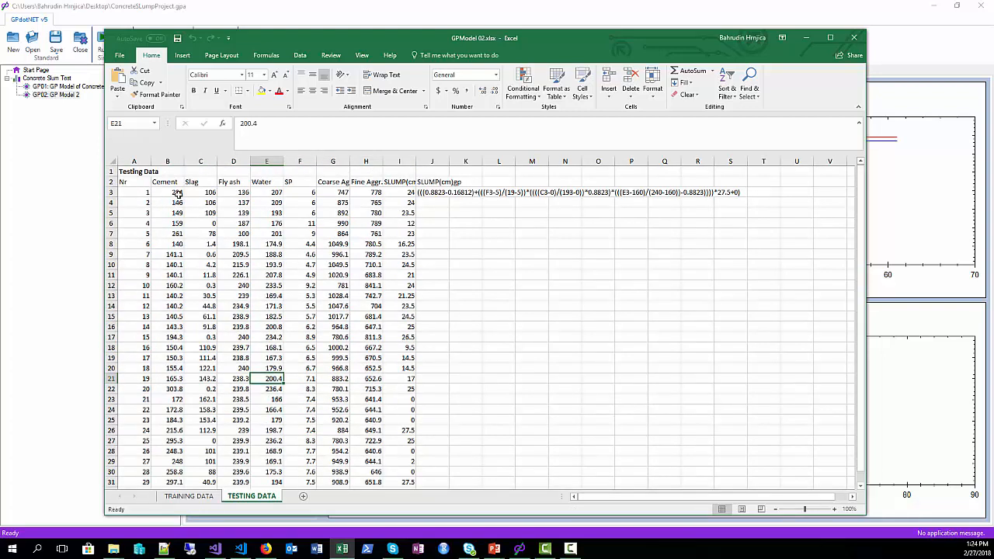
{"action": "scroll", "scroll_direction": "down", "scroll_amount": 3}
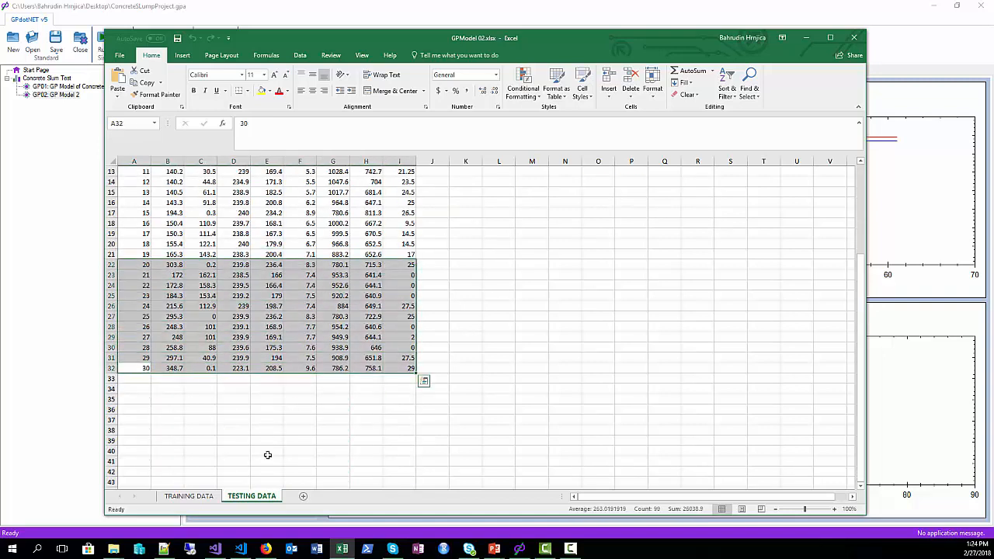
Step: On TRAINING DATA, fill the model formula in J3 down column J for all training rows
{"action": "left_click", "coordinate": [188, 495]}
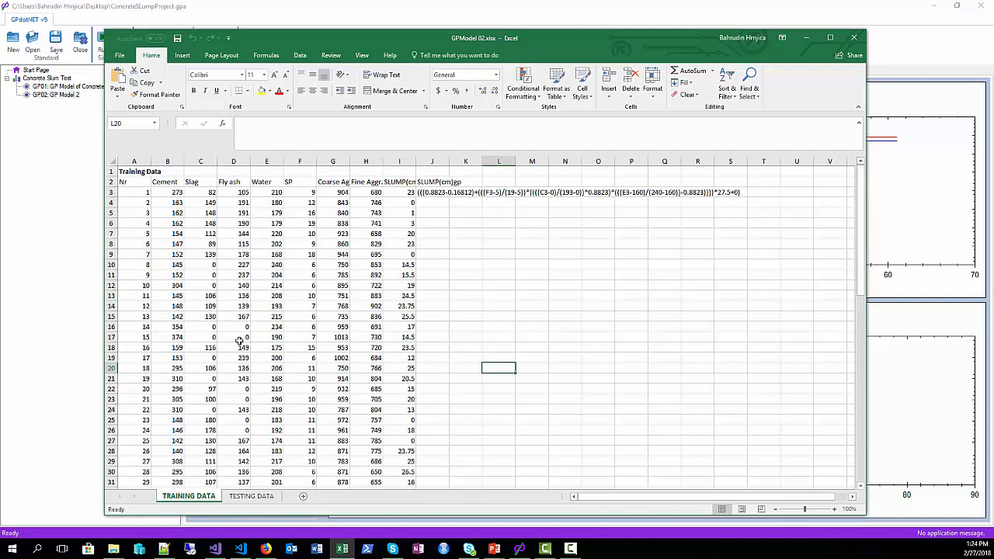
{"action": "scroll", "scroll_direction": "down", "scroll_amount": 3}
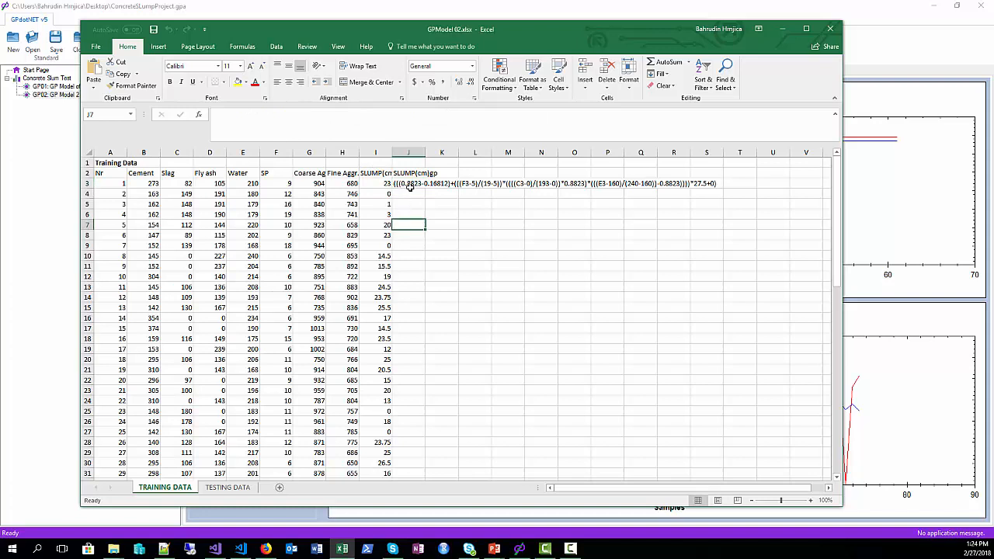
{"action": "left_click", "coordinate": [407, 183]}
{"action": "type", "text": "="}
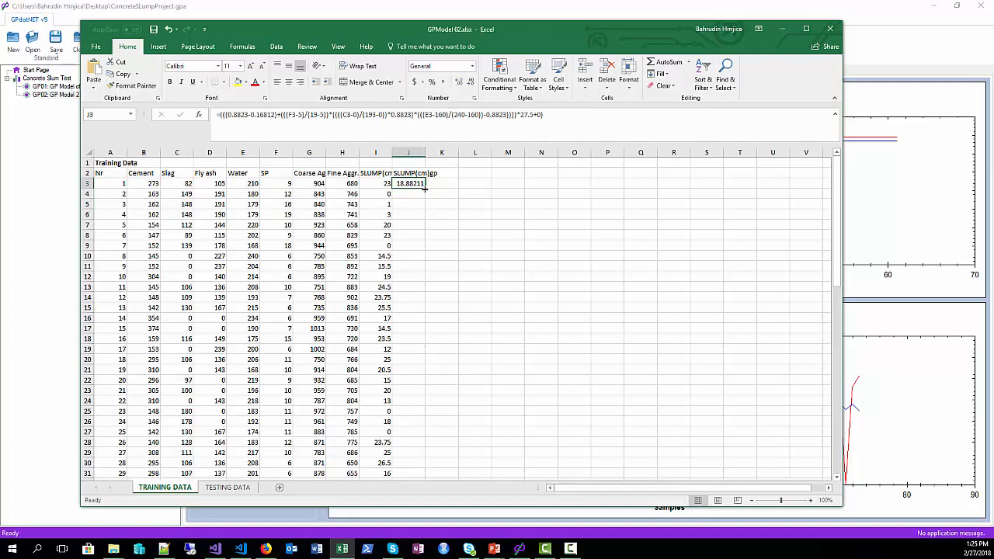
{"action": "left_click_drag", "start_coordinate": [407, 183], "coordinate": [407, 474]}
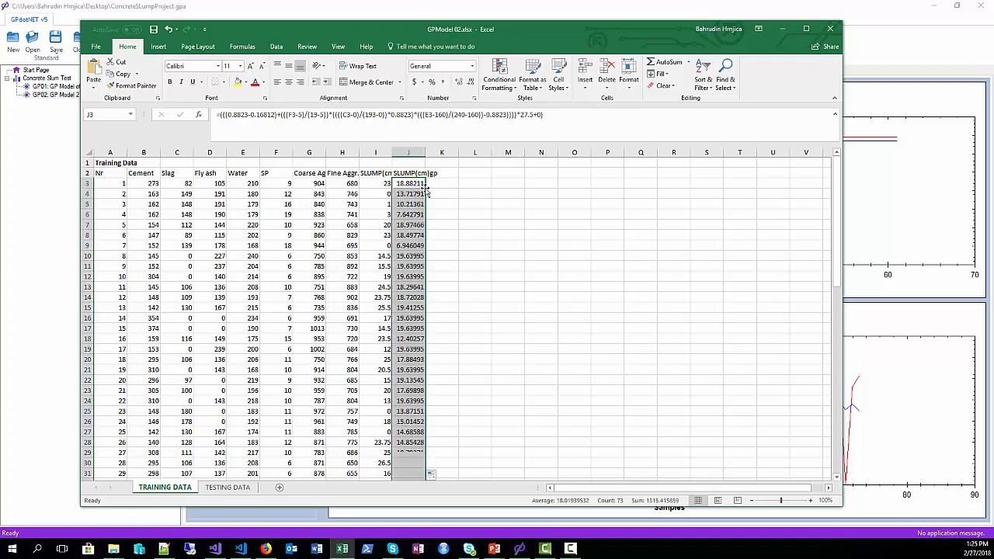
{"action": "scroll", "scroll_direction": "down", "scroll_amount": 3}
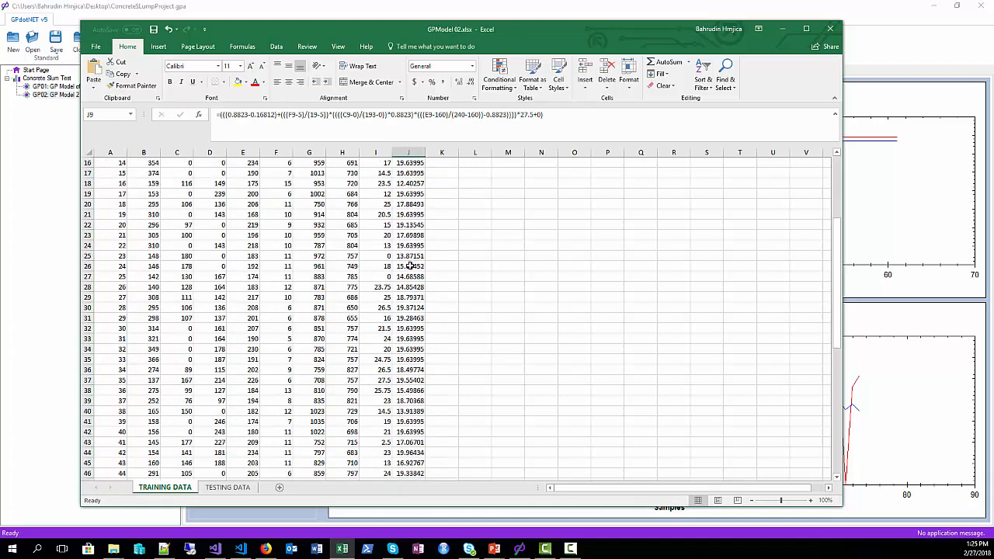
{"action": "scroll", "scroll_direction": "down", "scroll_amount": 3}
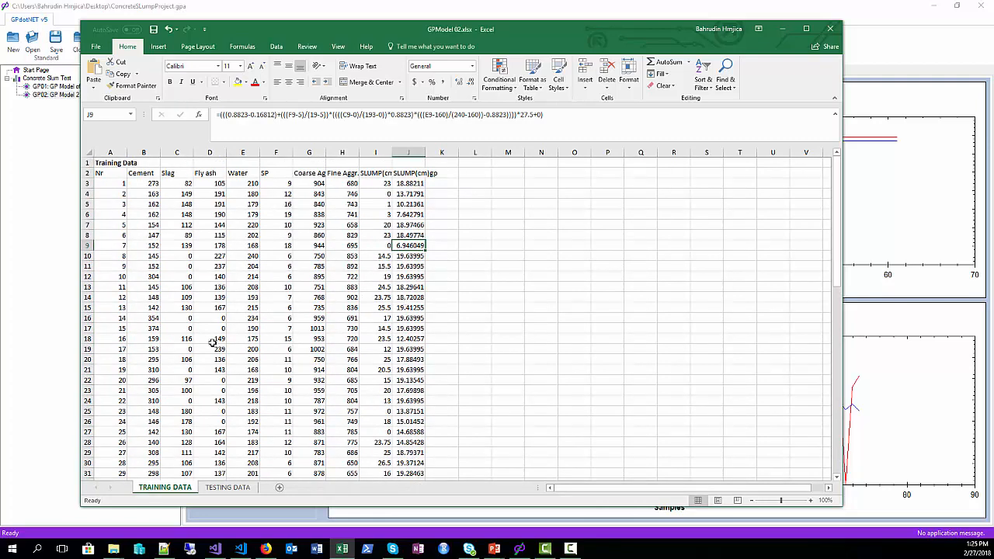
Step: Enter the model formula in J3 of TESTING DATA to predict the first testing sample
{"action": "left_click", "coordinate": [227, 488]}
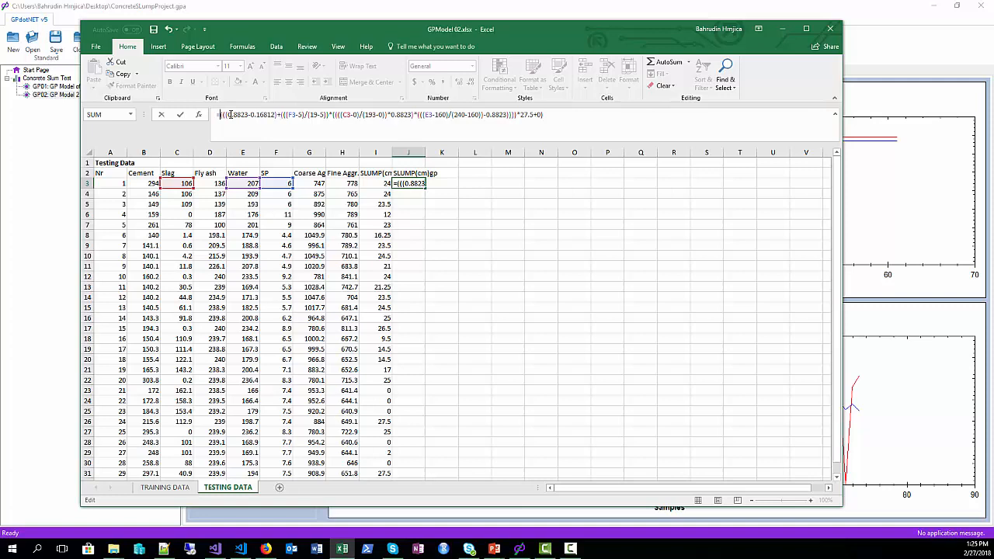
{"action": "key", "text": "enter"}
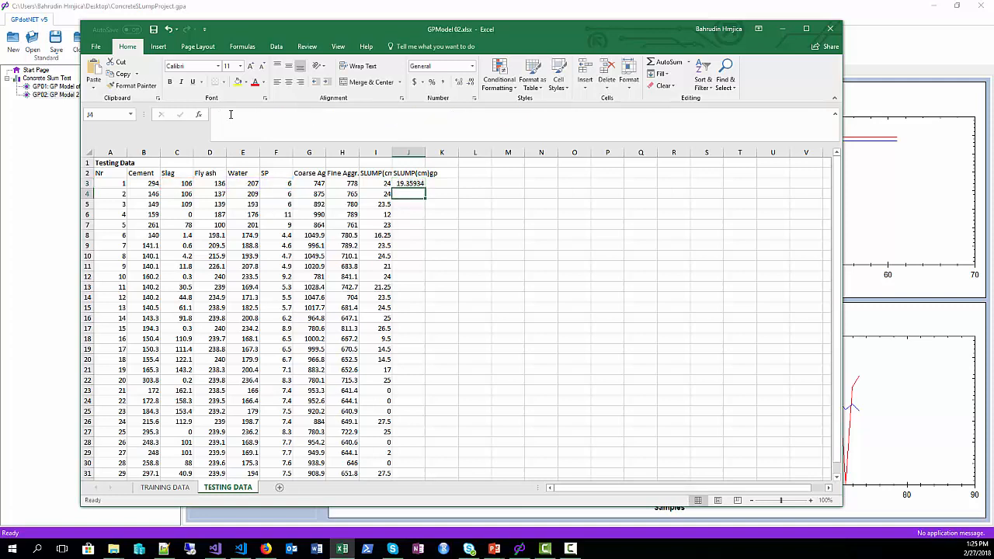
{"action": "left_click", "coordinate": [407, 183]}
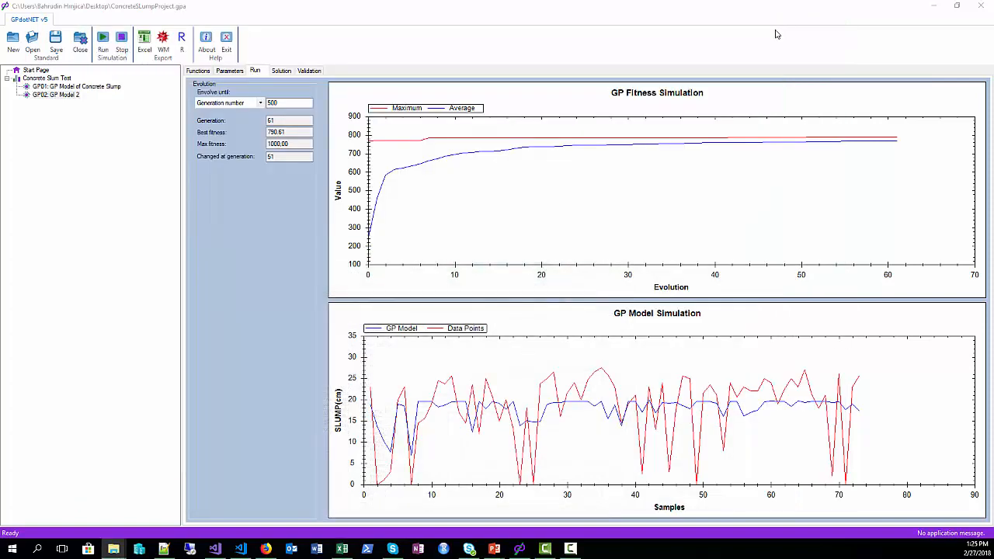
{"action": "mouse_move", "coordinate": [74, 181]}
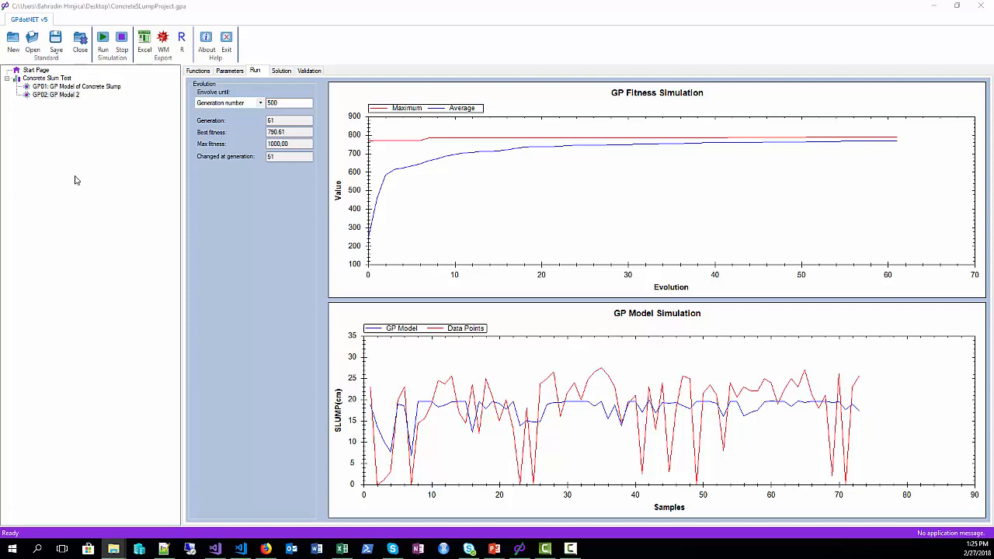
{"action": "mouse_move", "coordinate": [74, 174]}
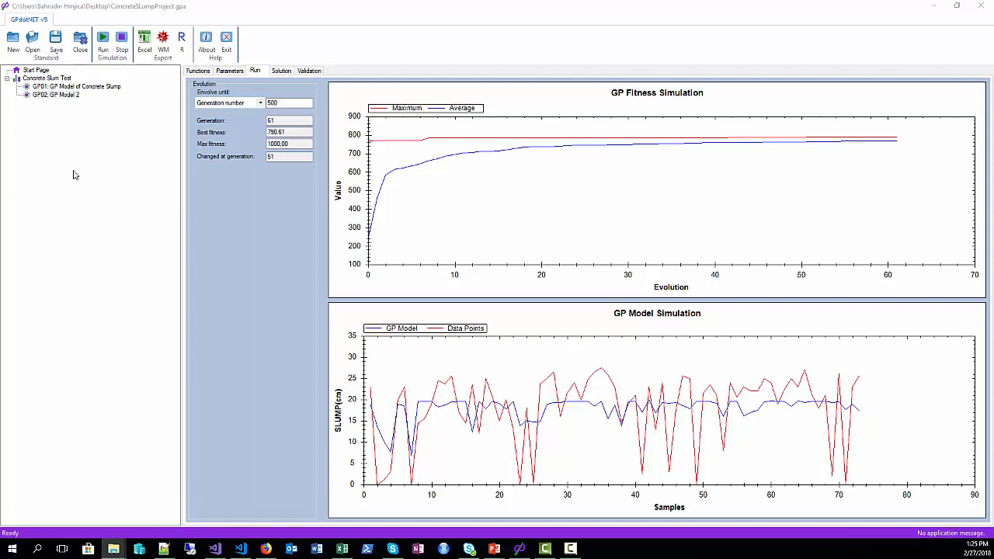
{"action": "mouse_move", "coordinate": [106, 140]}
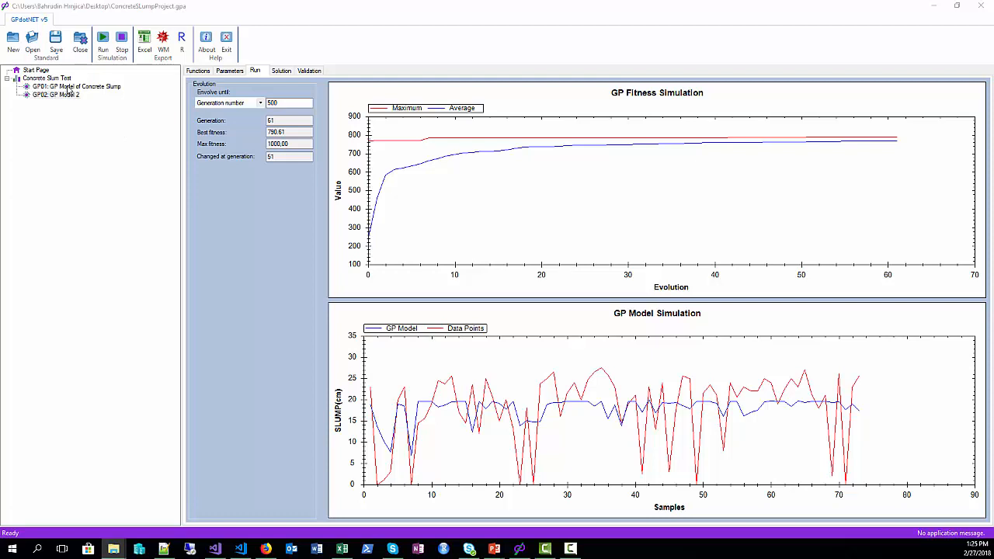
Step: Select GP01 and start exporting it as an R script, naming the file 'GPM...'
{"action": "left_click", "coordinate": [180, 37]}
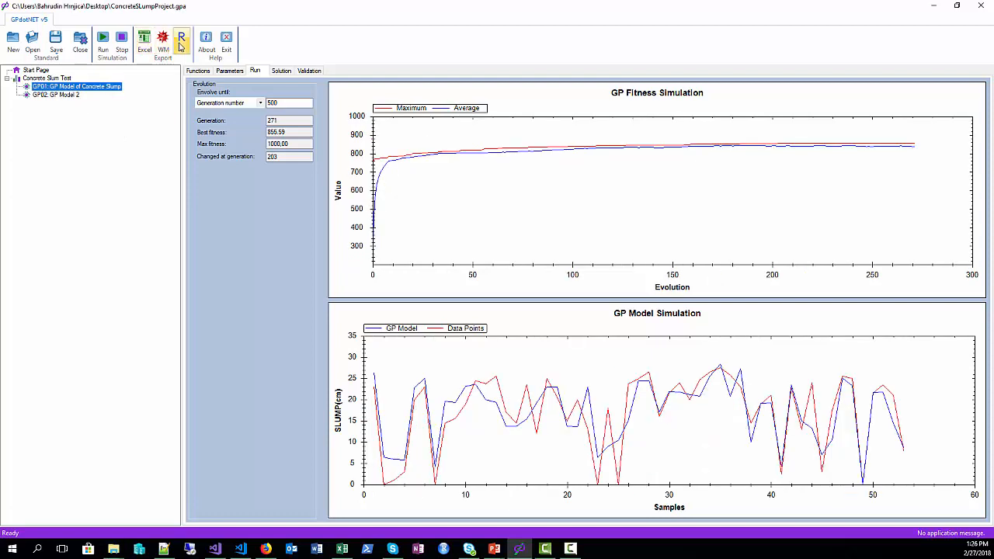
{"action": "left_click", "coordinate": [180, 37]}
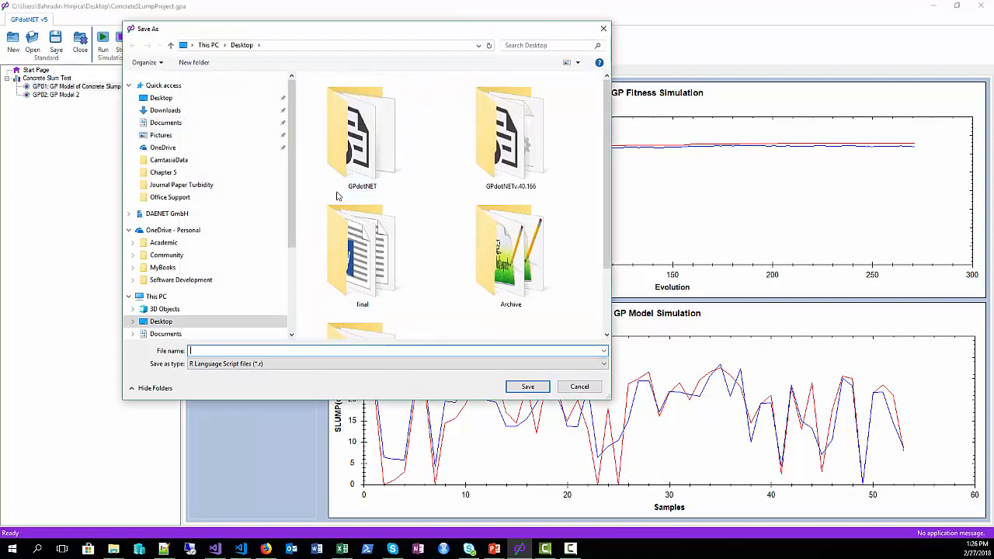
{"action": "type", "text": "GPM"}
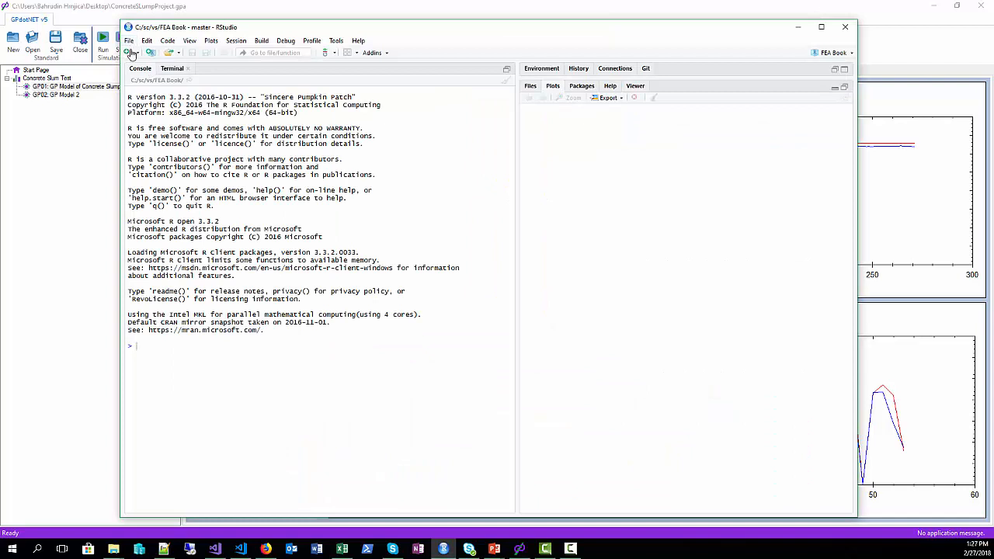
Step: Open GPModel 01.r from the Desktop via File > Open File
{"action": "left_click", "coordinate": [127, 41]}
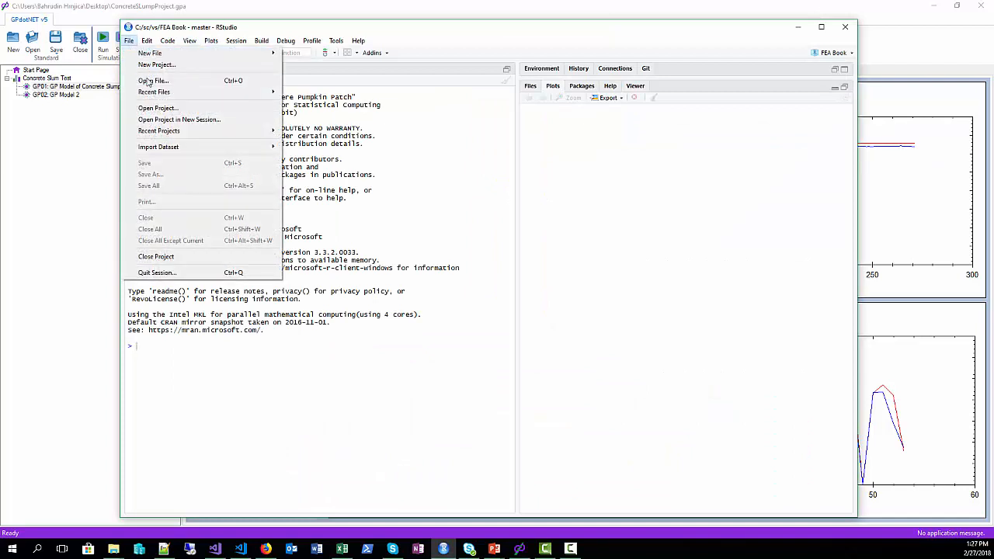
{"action": "left_click", "coordinate": [152, 81]}
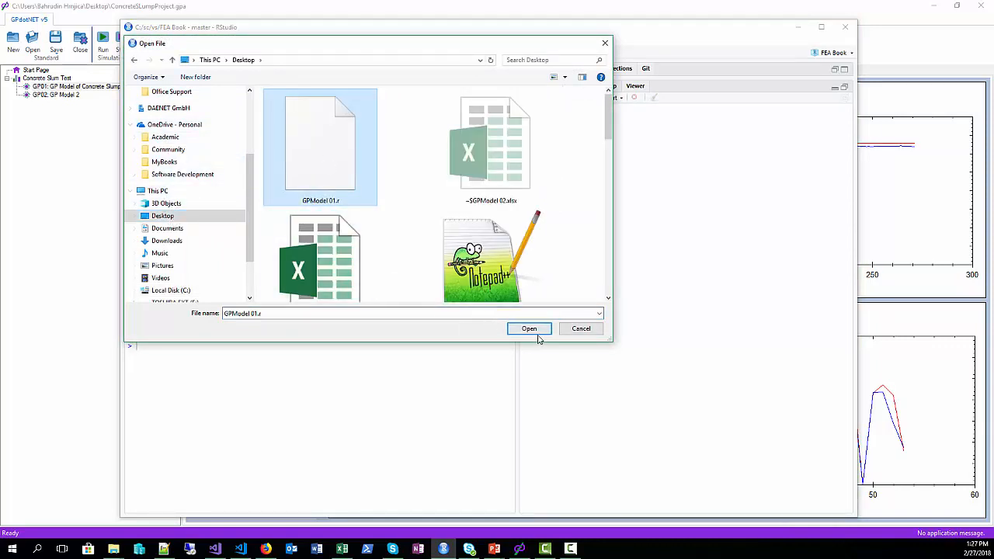
{"action": "left_click", "coordinate": [528, 329]}
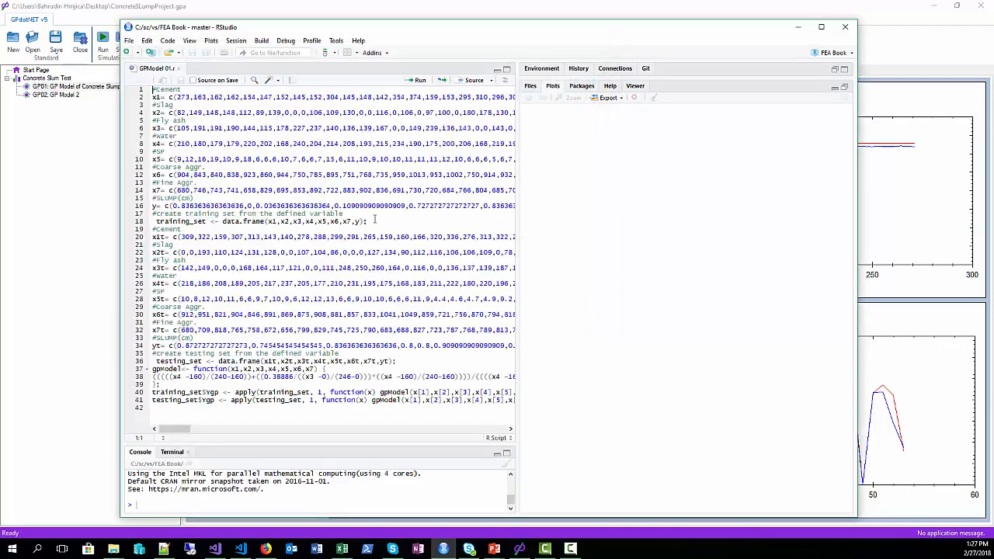